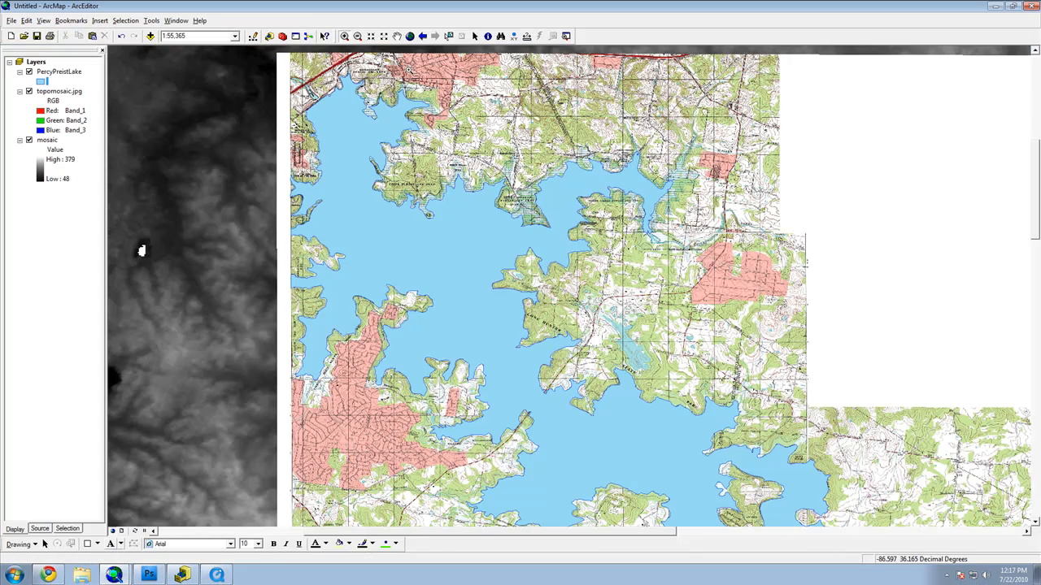
pyautogui.moveTo(656, 345)
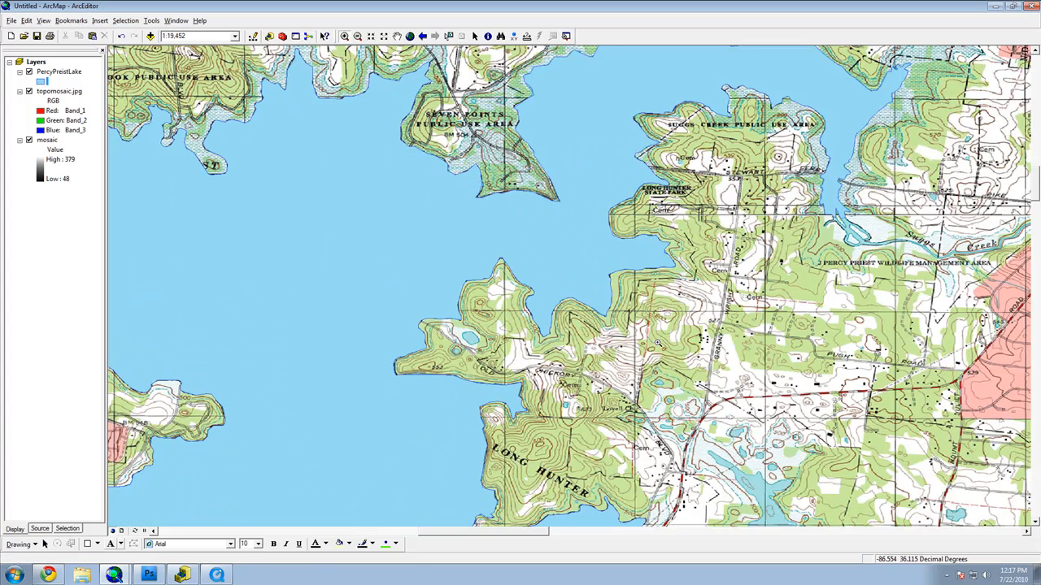
# Step: Toggle the PercyPreistLake layer off and back on
pyautogui.click(29, 72)
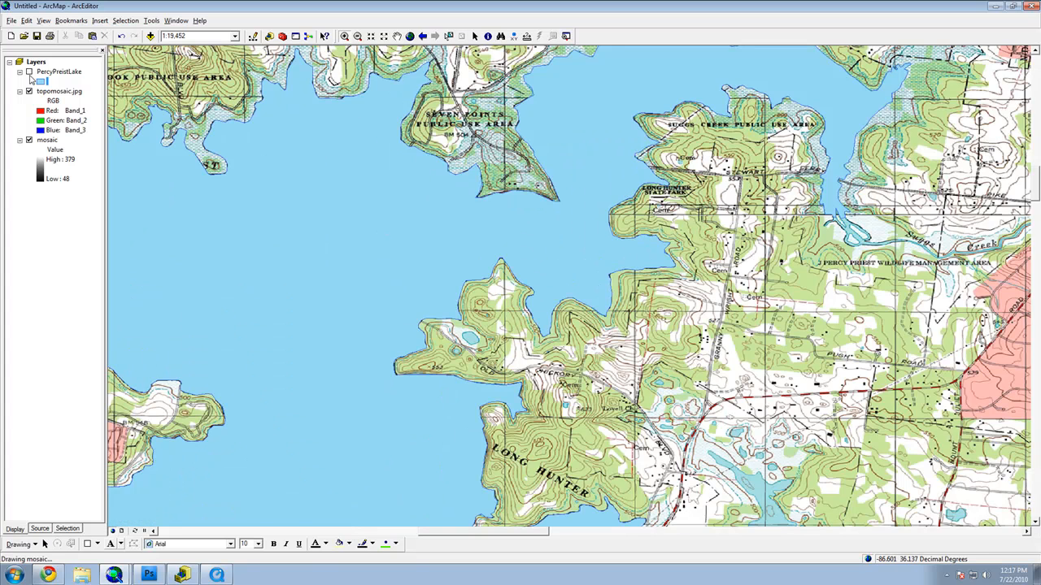
pyautogui.click(29, 72)
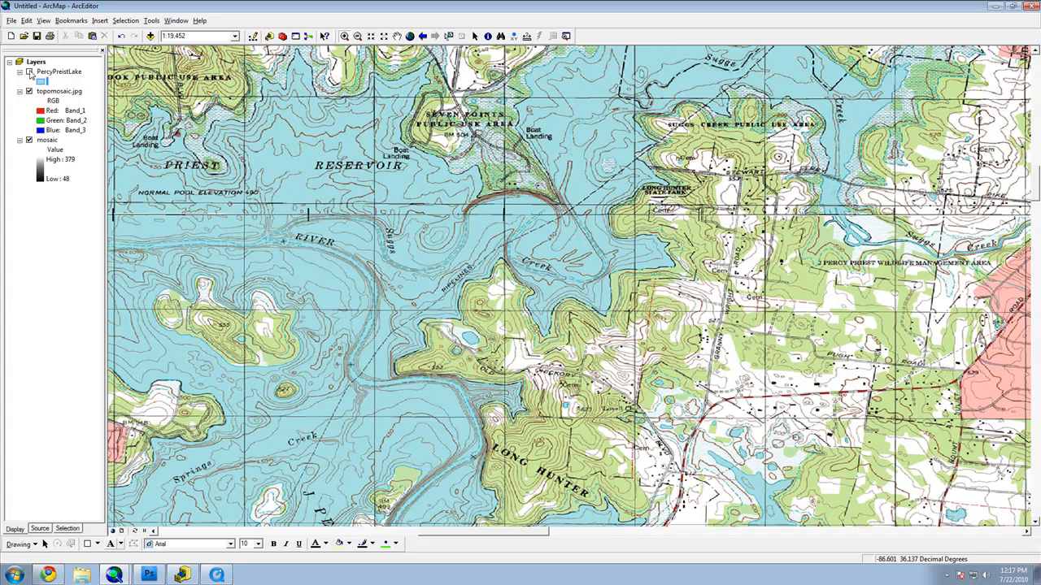
pyautogui.click(27, 71)
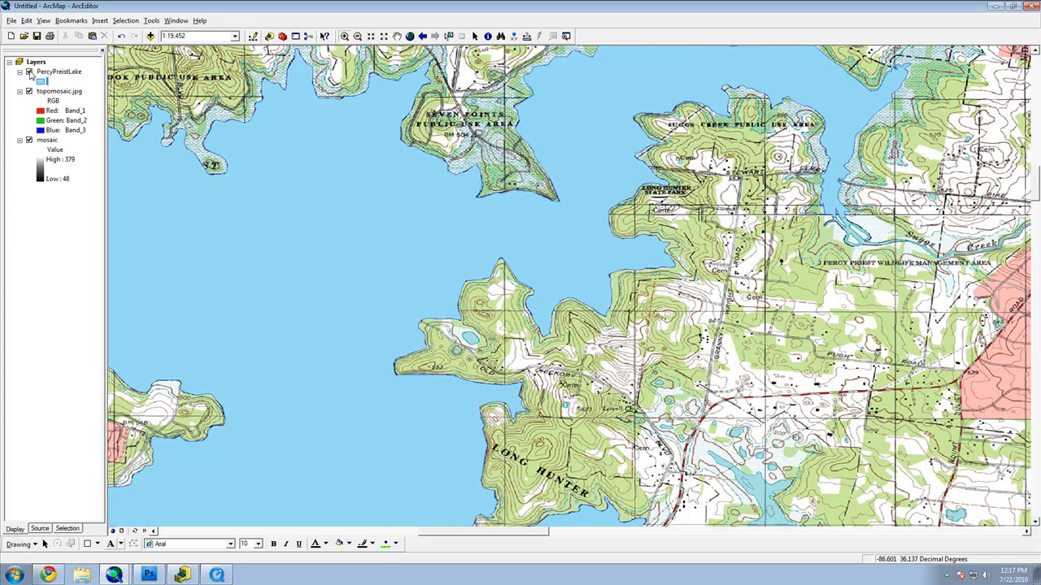
# Step: Bring up the campus satellite imagery in Google Maps
pyautogui.click(1027, 10)
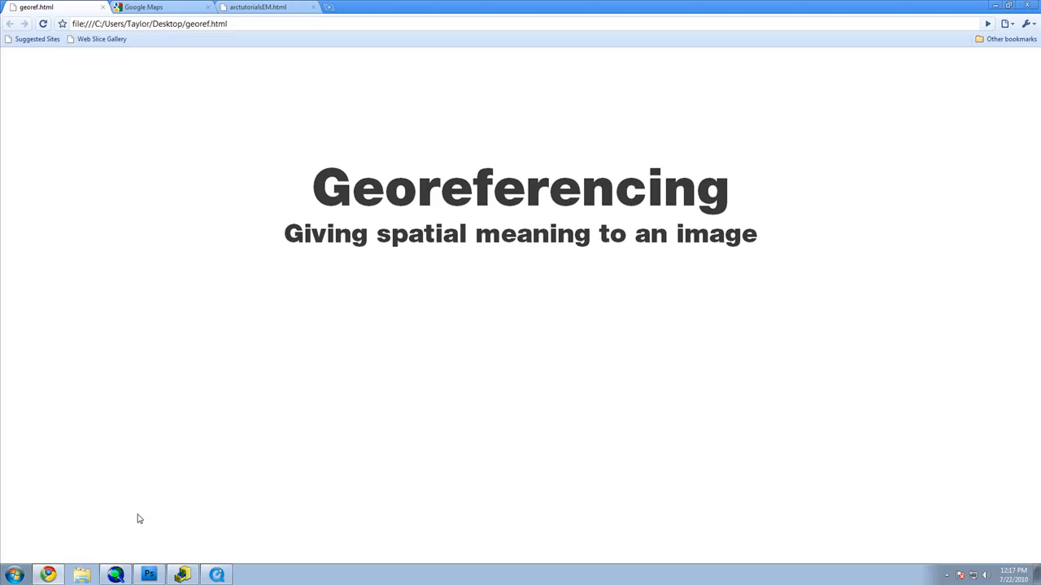
pyautogui.moveTo(144, 496)
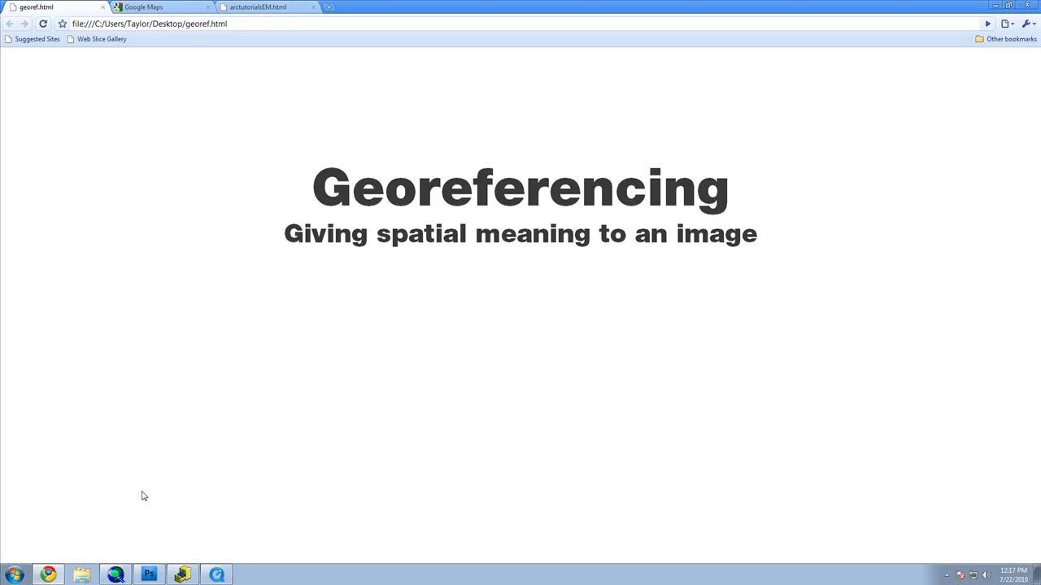
pyautogui.moveTo(147, 268)
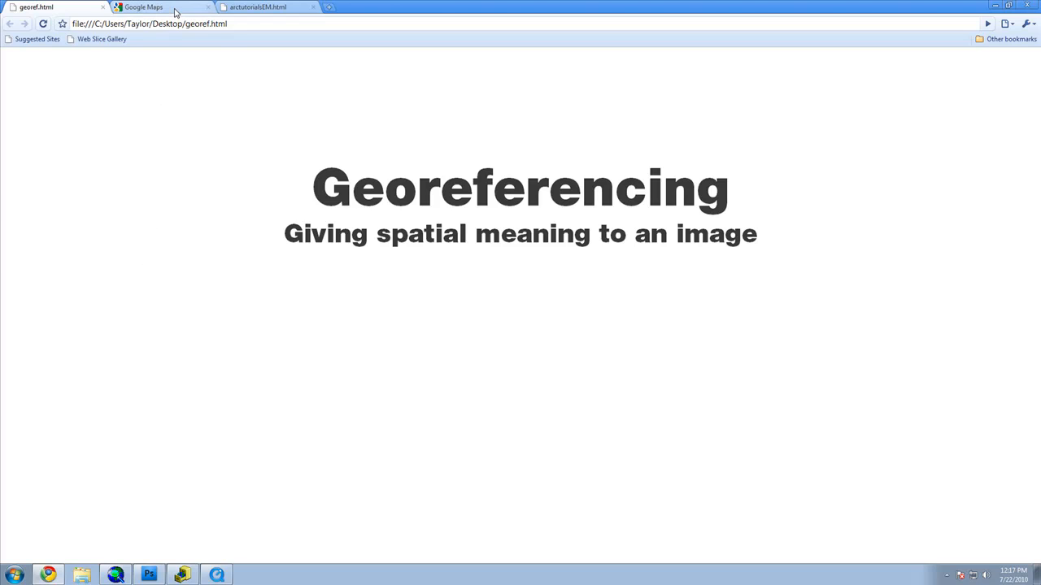
pyautogui.click(152, 9)
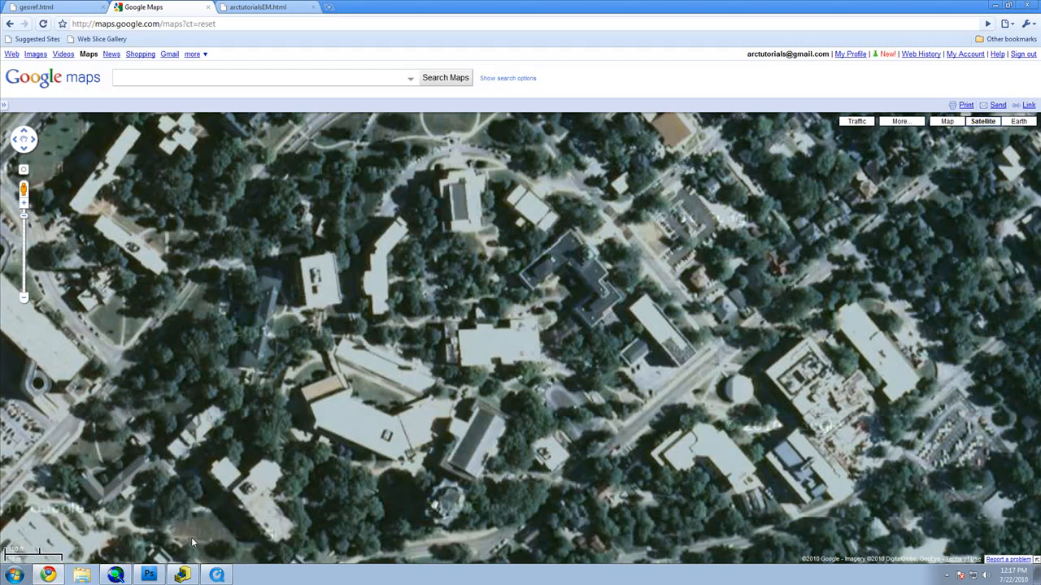
pyautogui.click(149, 573)
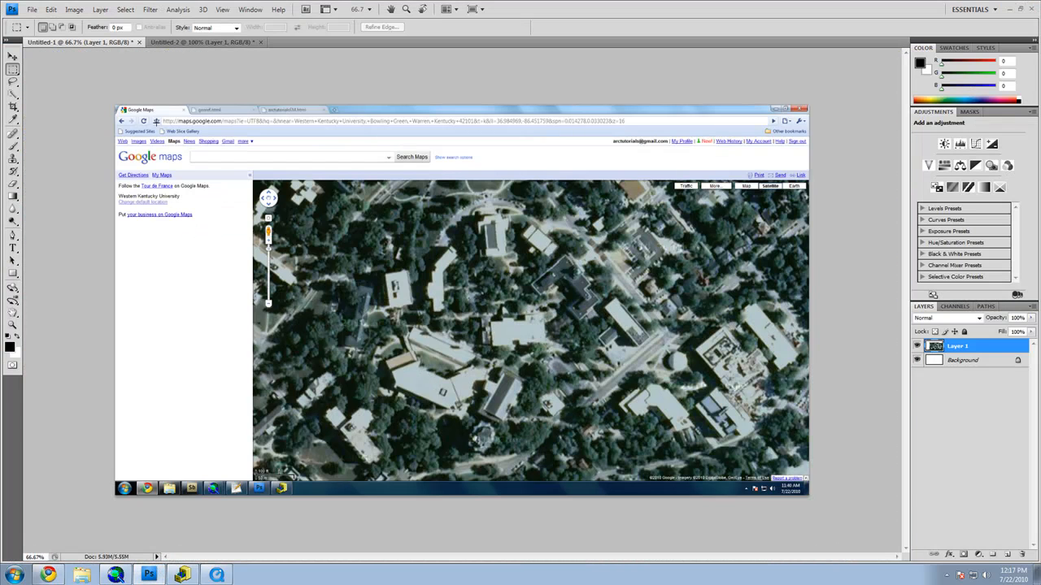
# Step: Show the Untitled-2 document with the cropped campus aerial image
pyautogui.click(203, 41)
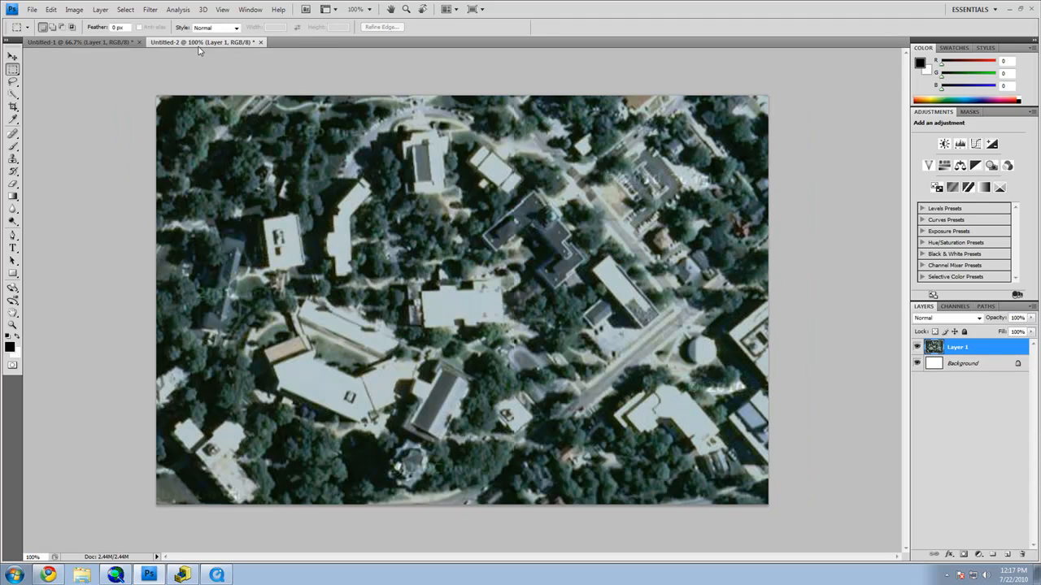
pyautogui.moveTo(199, 44)
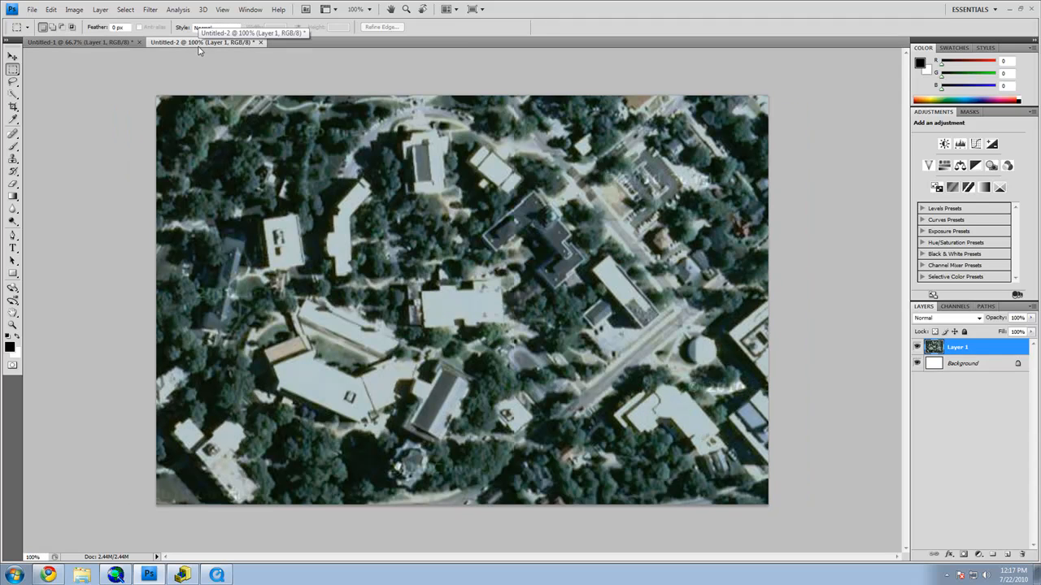
pyautogui.moveTo(107, 218)
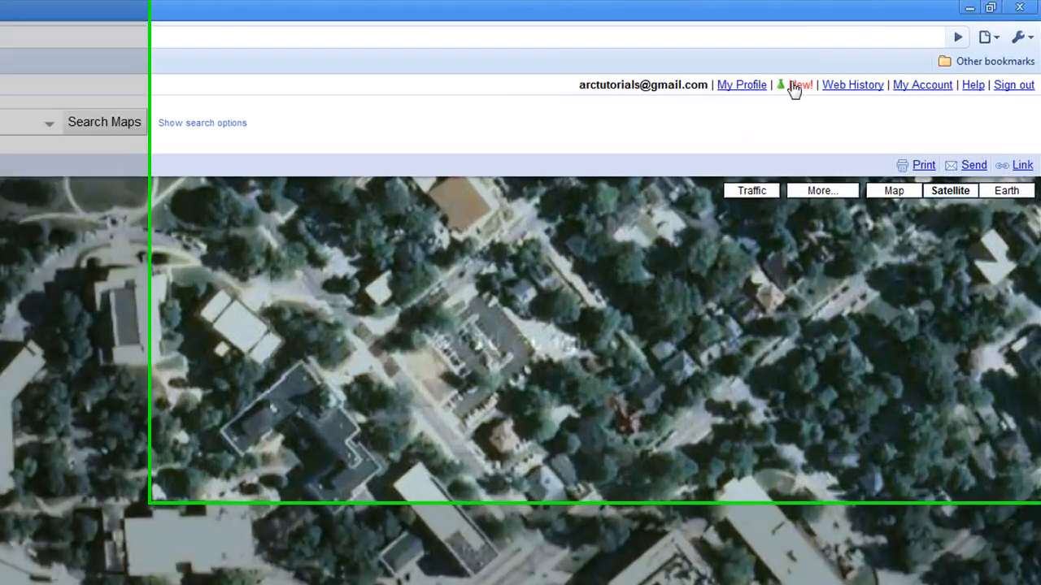
# Step: Enable the LatLng Marker lab and drop markers on campus building corners
pyautogui.click(802, 85)
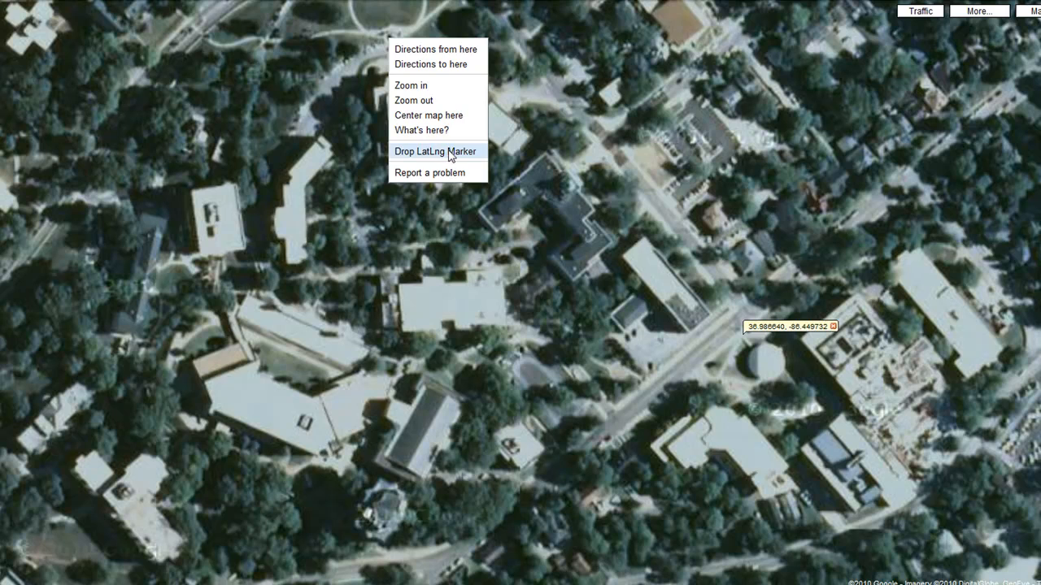
pyautogui.click(431, 151)
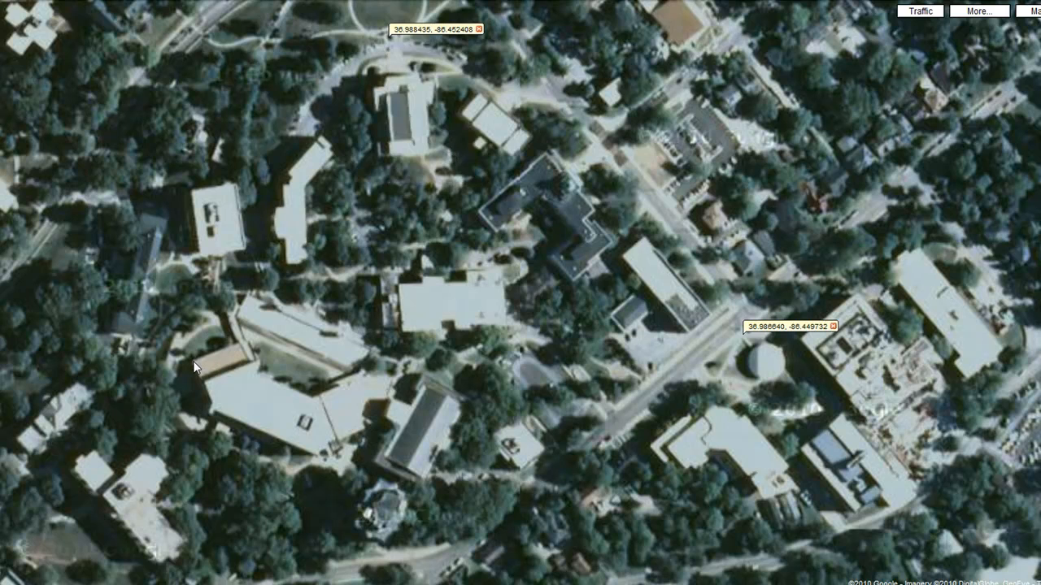
pyautogui.click(192, 369)
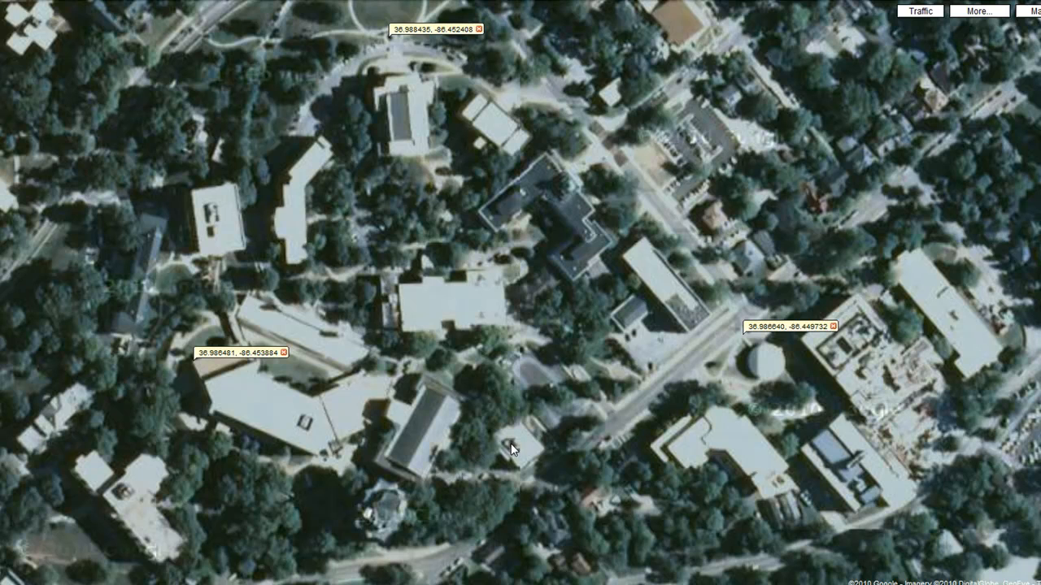
pyautogui.click(511, 449)
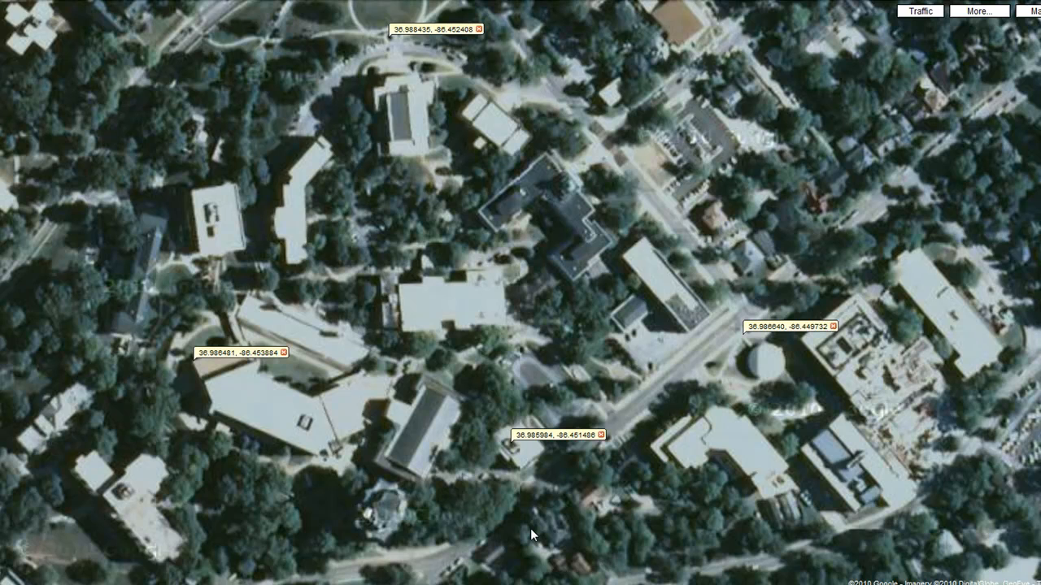
pyautogui.moveTo(80, 580)
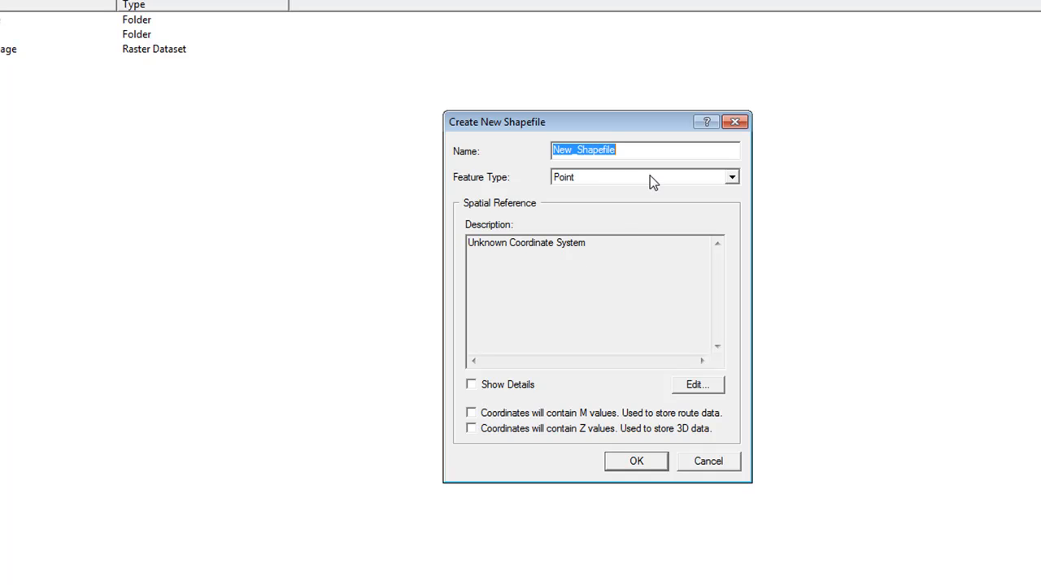
# Step: Name the new Point shapefile 'RefP' in Create New Shapefile
pyautogui.write('RefP')
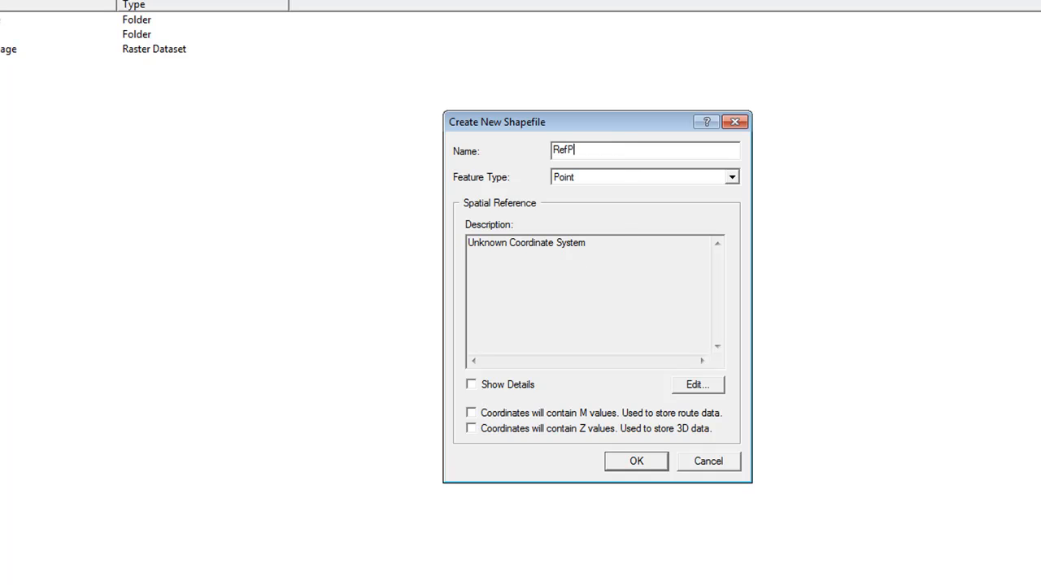
# Step: Assign the GCS WGS 1984 coordinate system and create the RefPoints shapefile
pyautogui.click(699, 384)
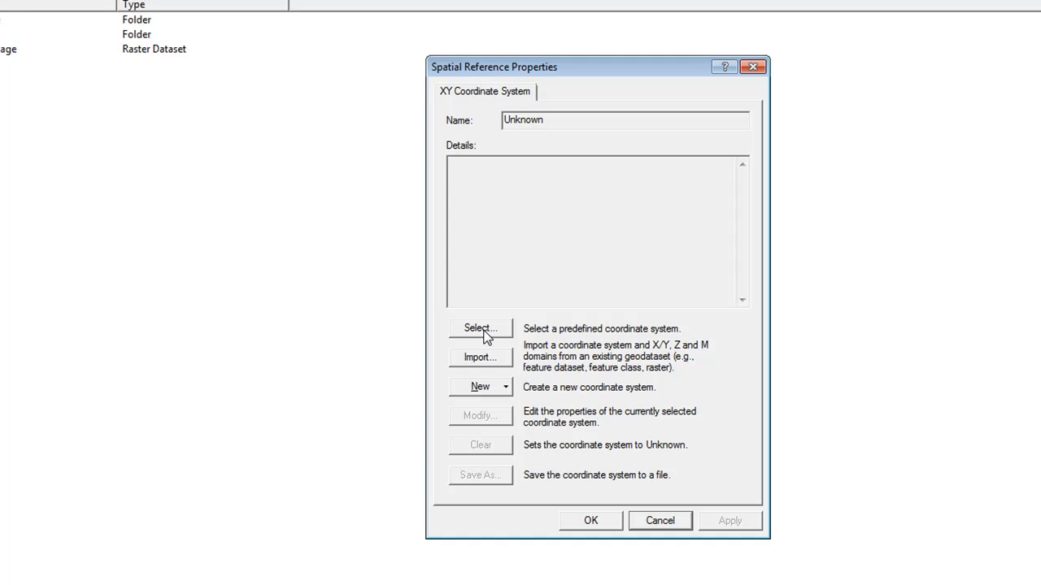
pyautogui.click(479, 326)
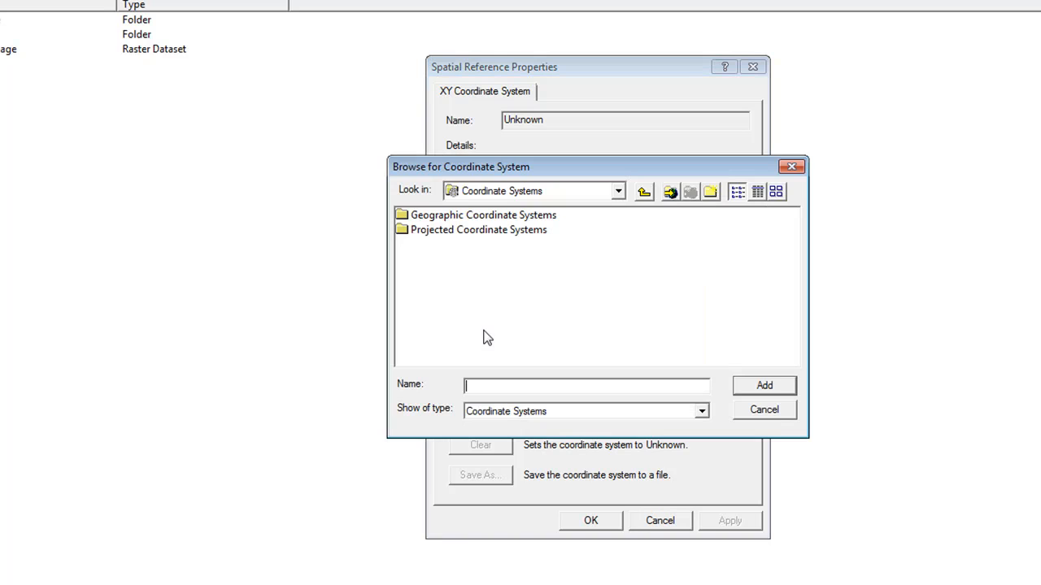
pyautogui.doubleClick(480, 215)
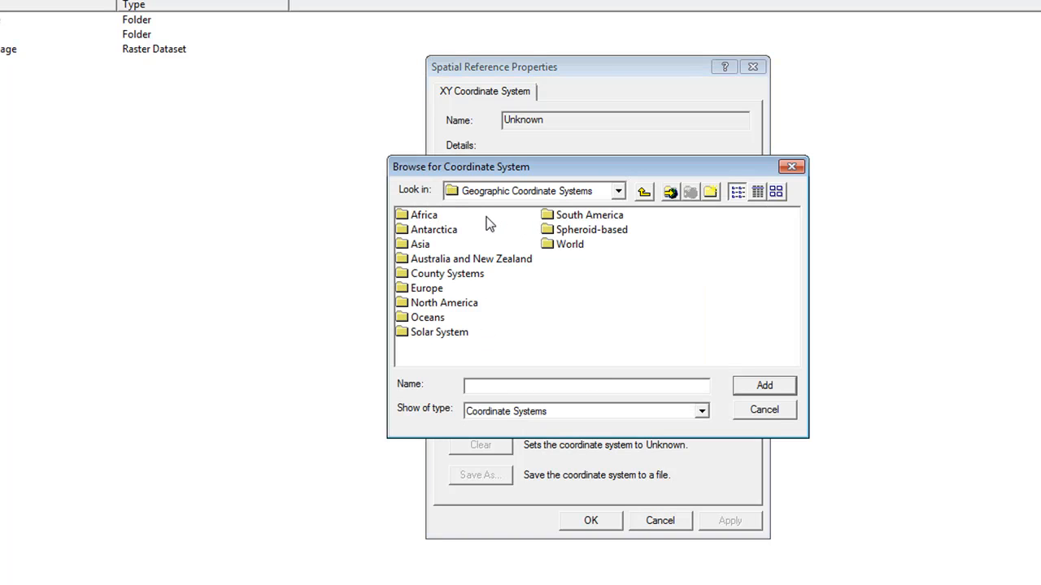
pyautogui.doubleClick(566, 243)
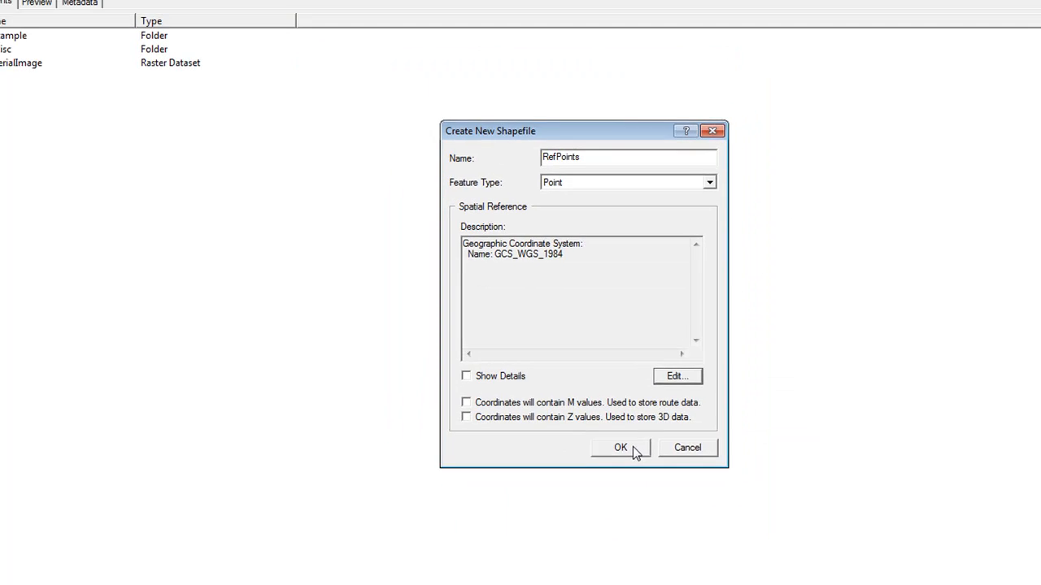
pyautogui.click(619, 448)
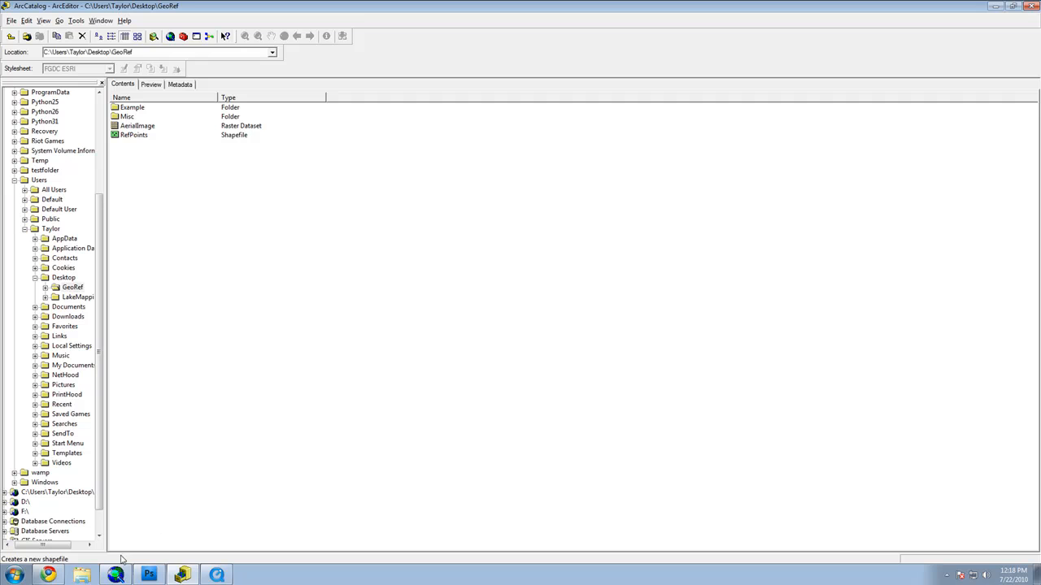
# Step: Add RefPoints.shp from the GeoRef folder to the ArcMap map
pyautogui.click(129, 575)
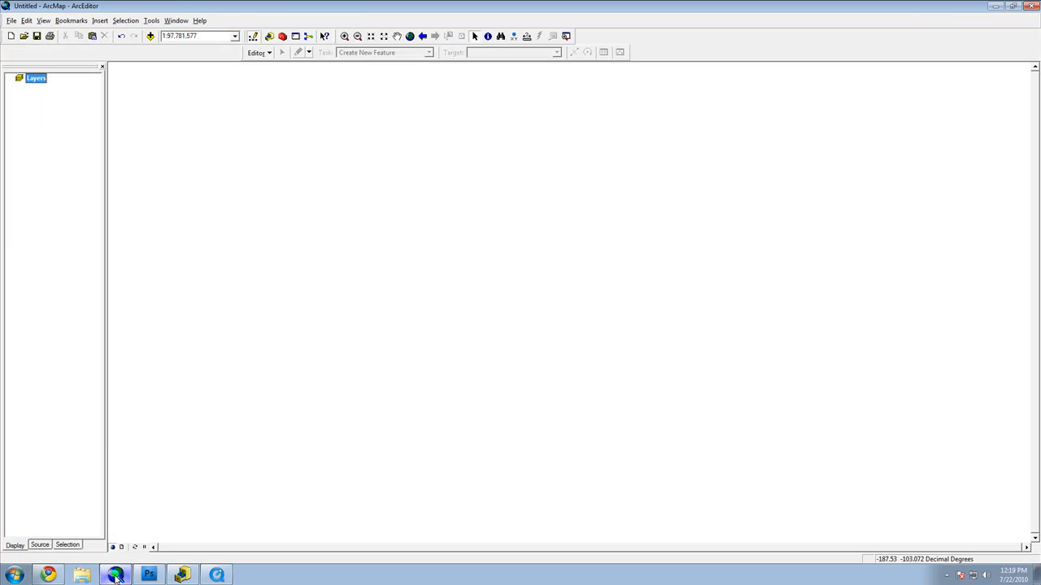
pyautogui.moveTo(151, 43)
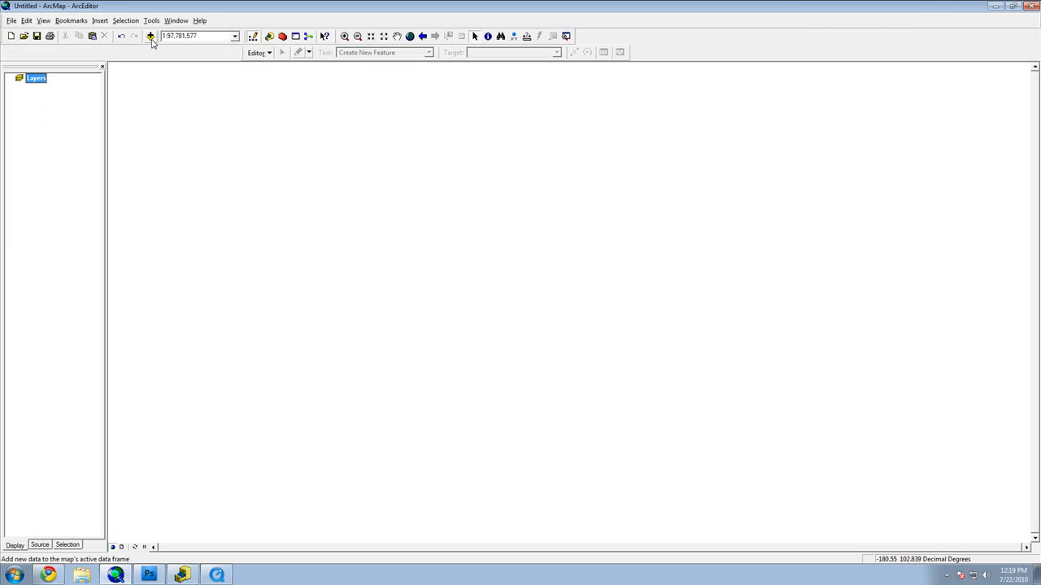
pyautogui.click(149, 37)
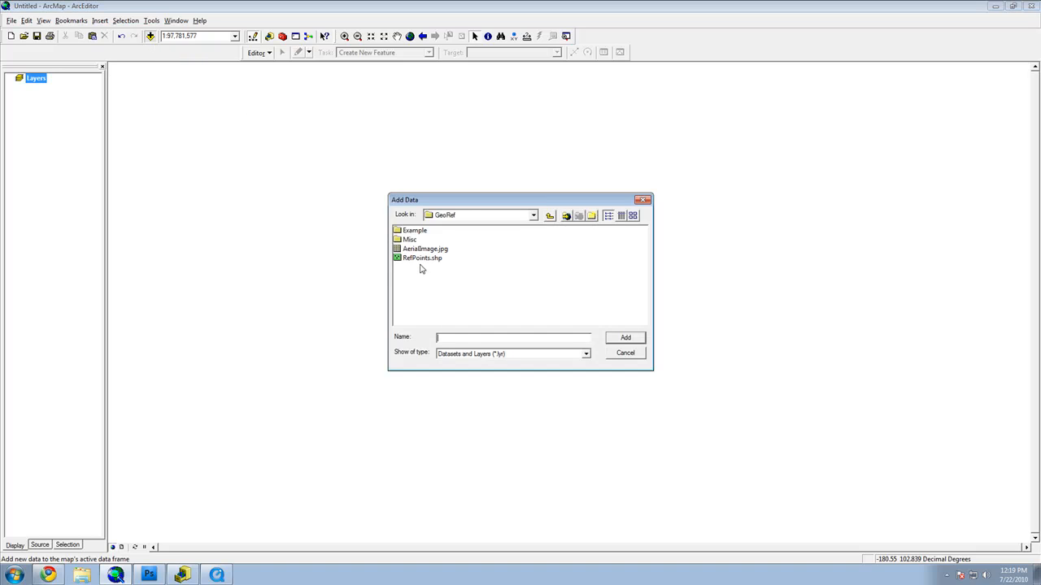
pyautogui.click(625, 338)
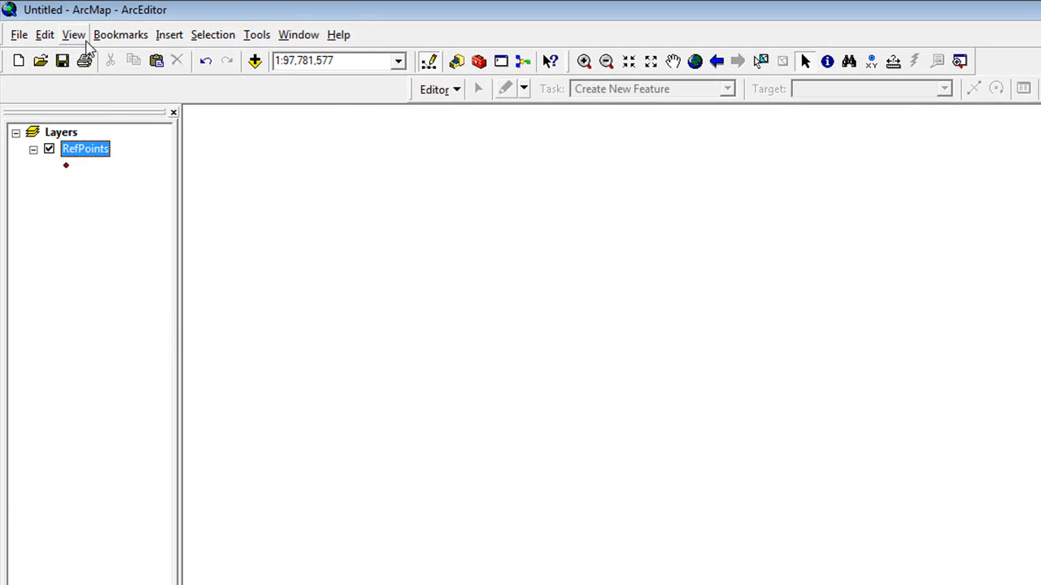
pyautogui.click(74, 35)
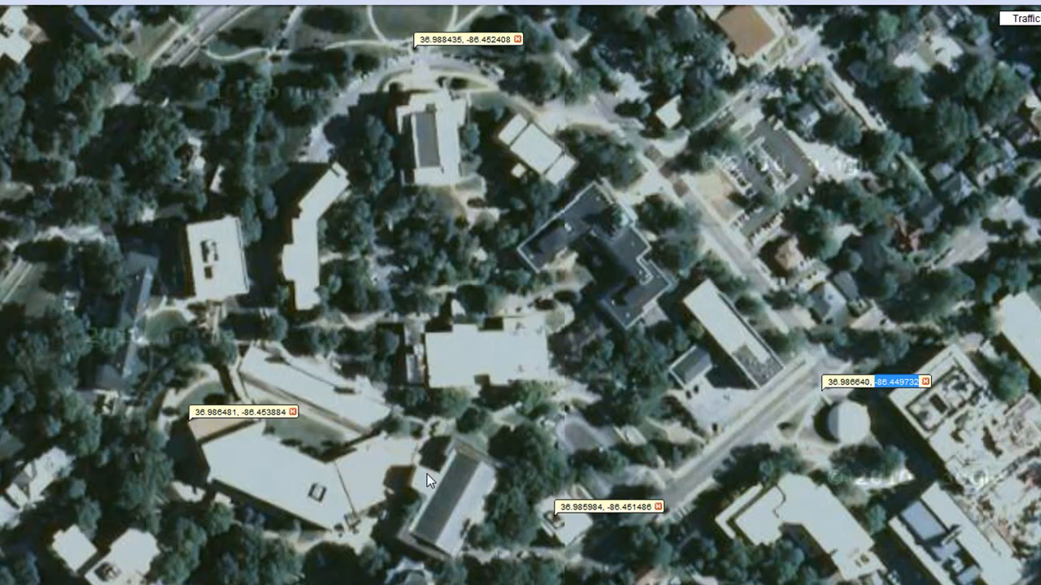
pyautogui.moveTo(855, 383)
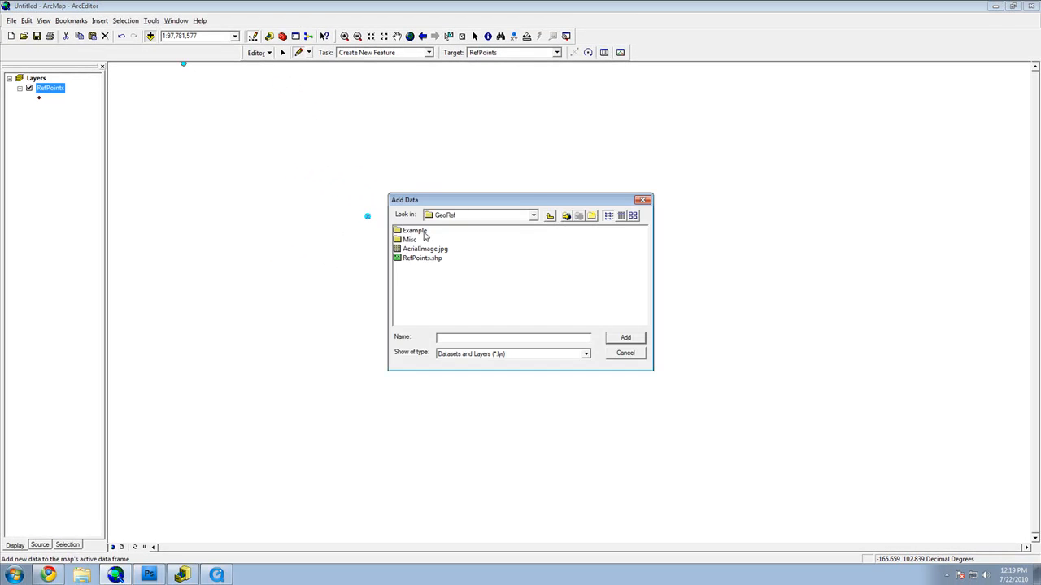
# Step: Add the RefPointsDone layer and the AerialImage.jpg raster to the map
pyautogui.click(625, 338)
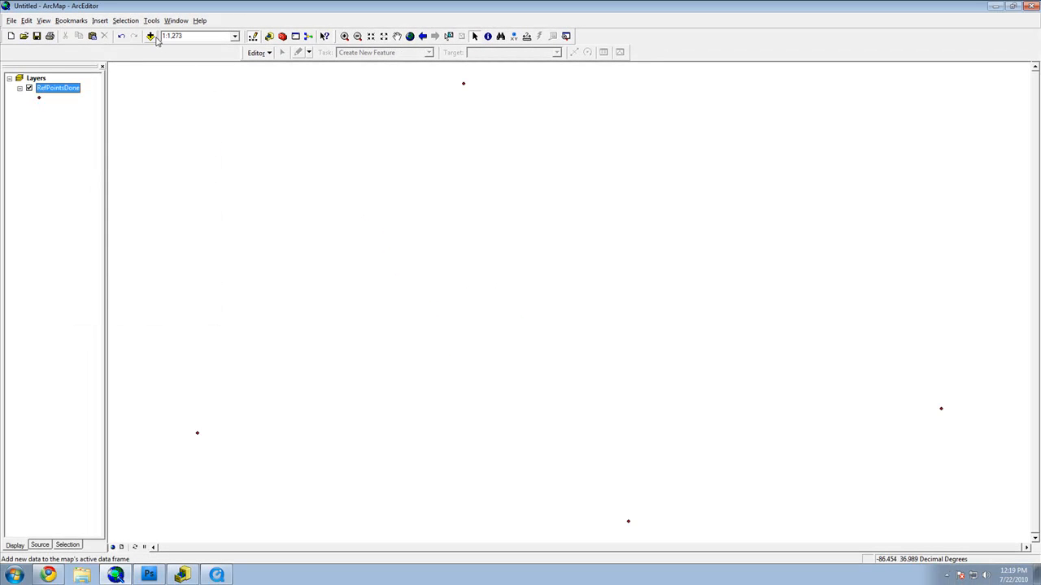
pyautogui.click(150, 38)
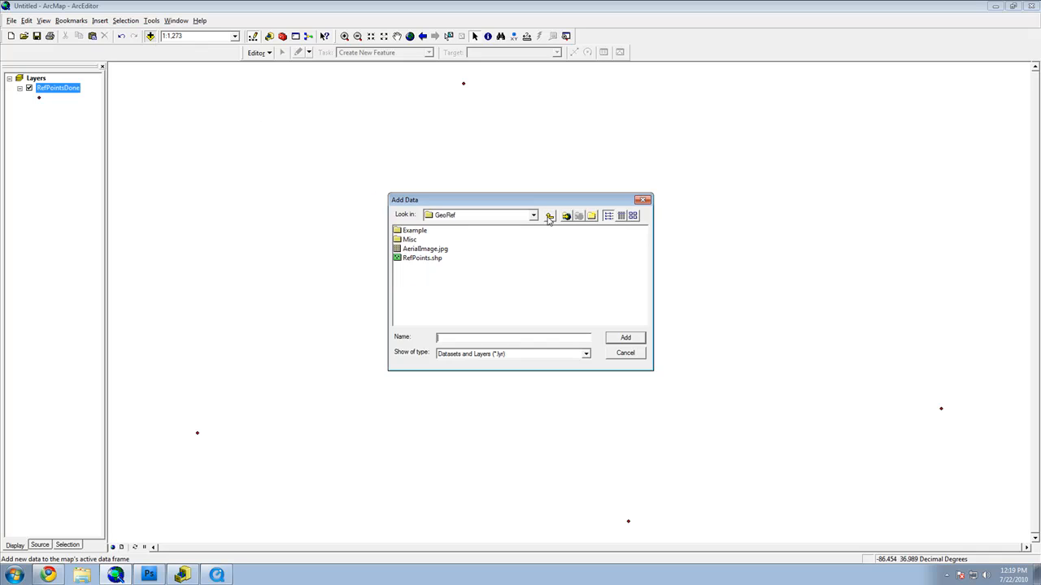
pyautogui.doubleClick(425, 249)
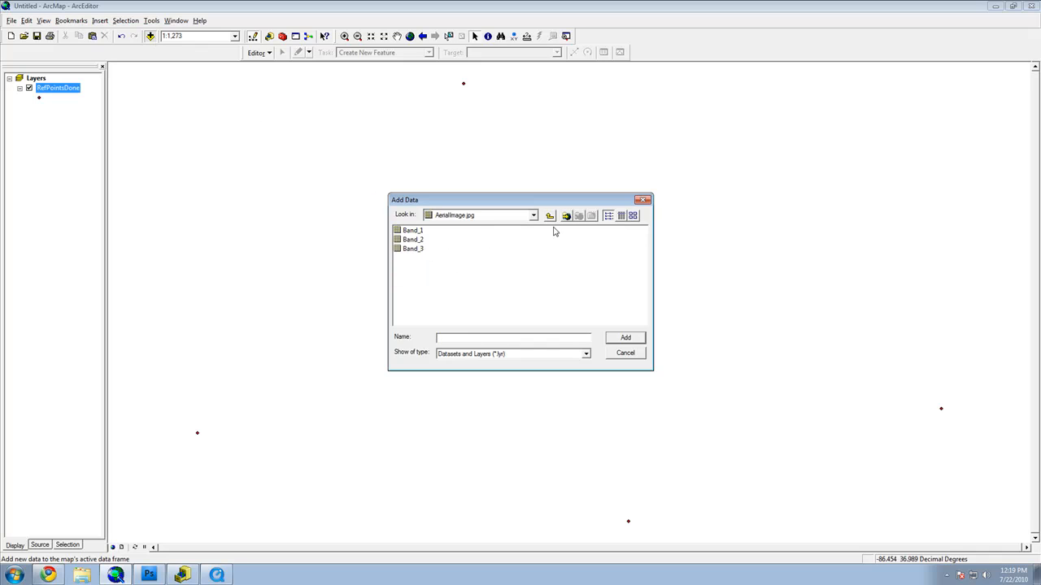
pyautogui.click(624, 338)
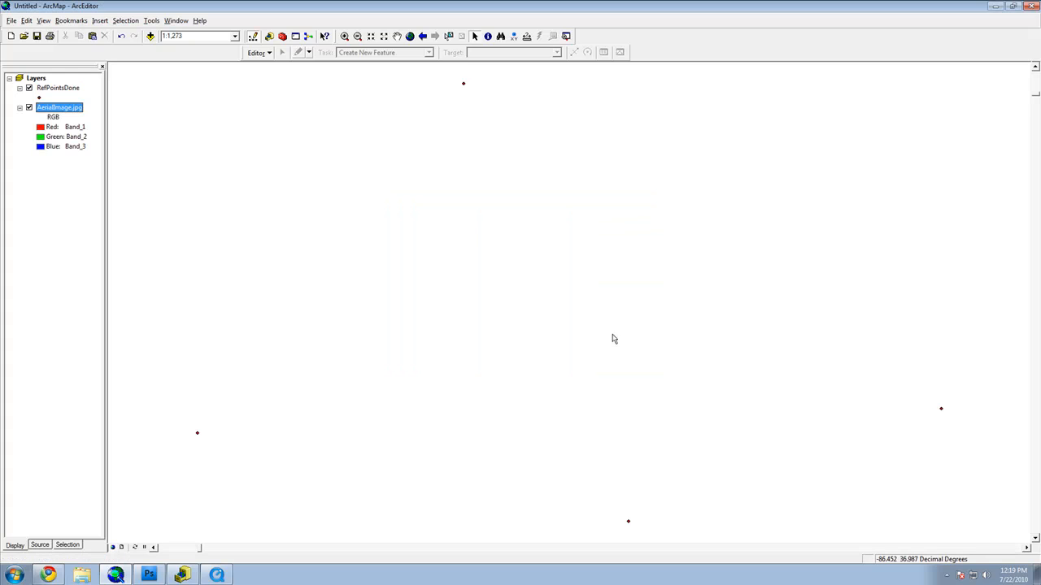
# Step: Zoom to the AerialImage.jpg layer and show the Georeferencing toolbar
pyautogui.rightClick(54, 107)
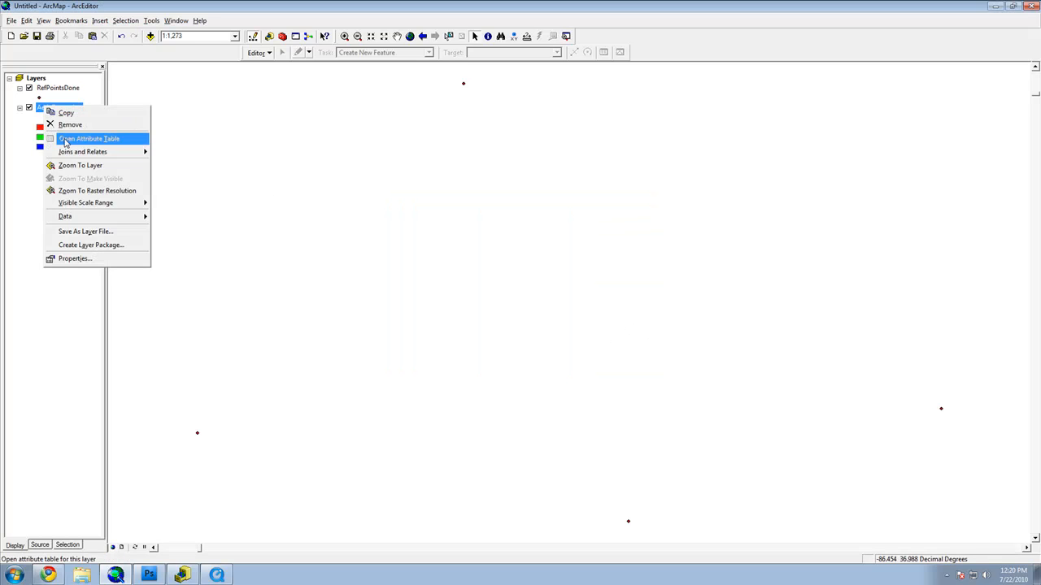
pyautogui.click(87, 168)
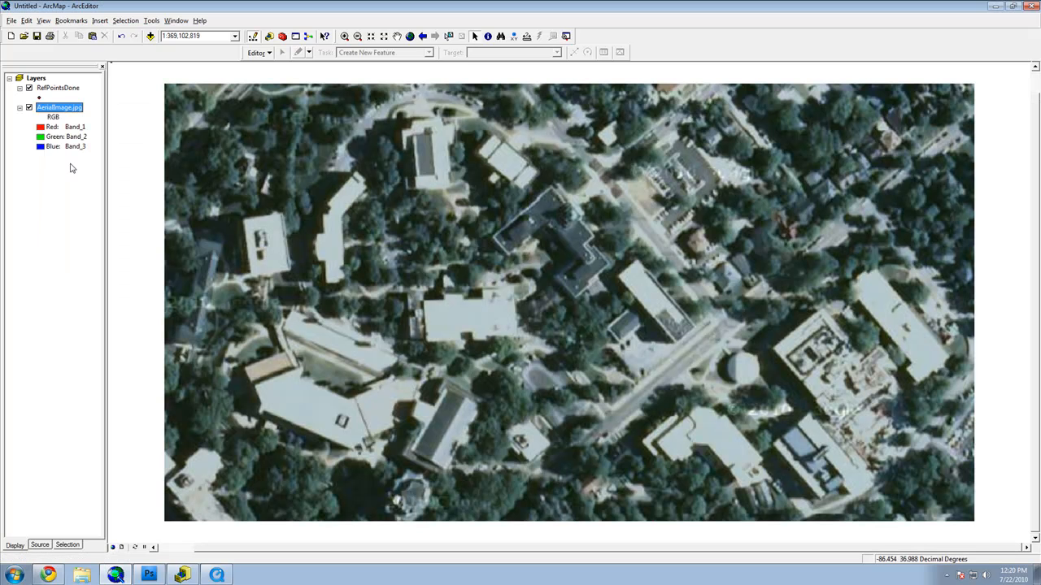
pyautogui.click(54, 41)
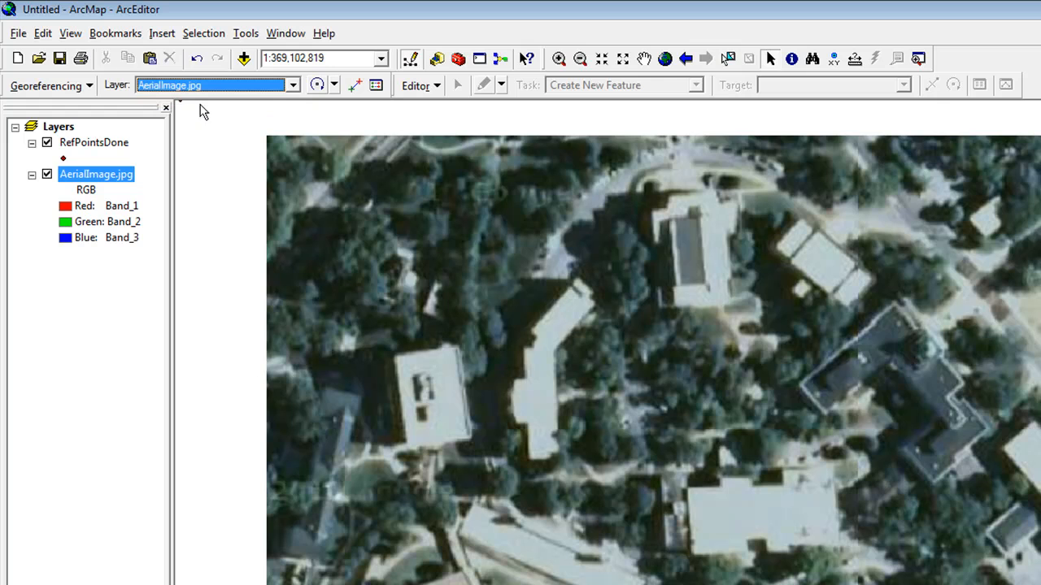
pyautogui.moveTo(352, 87)
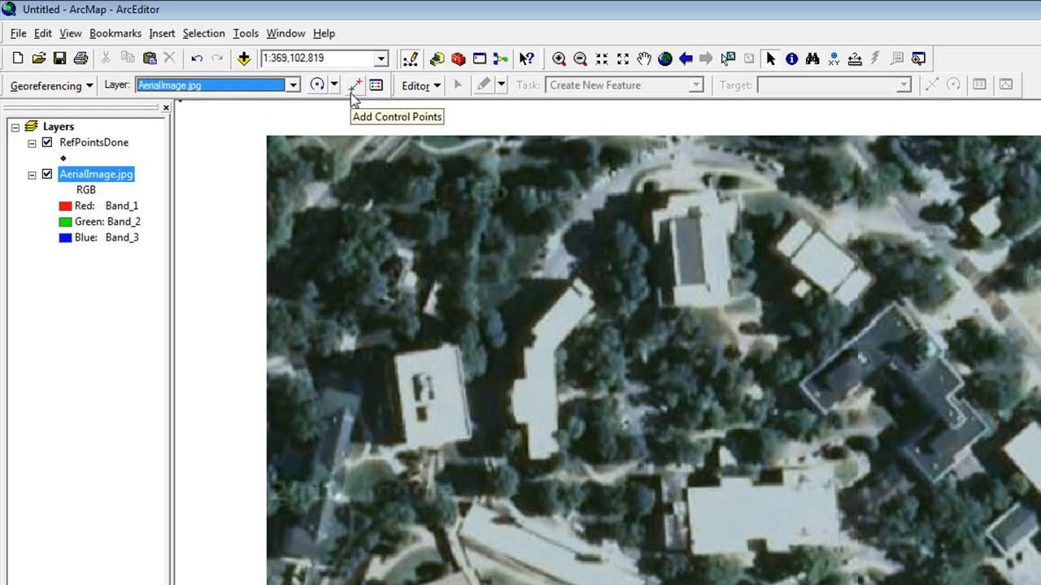
pyautogui.moveTo(356, 96)
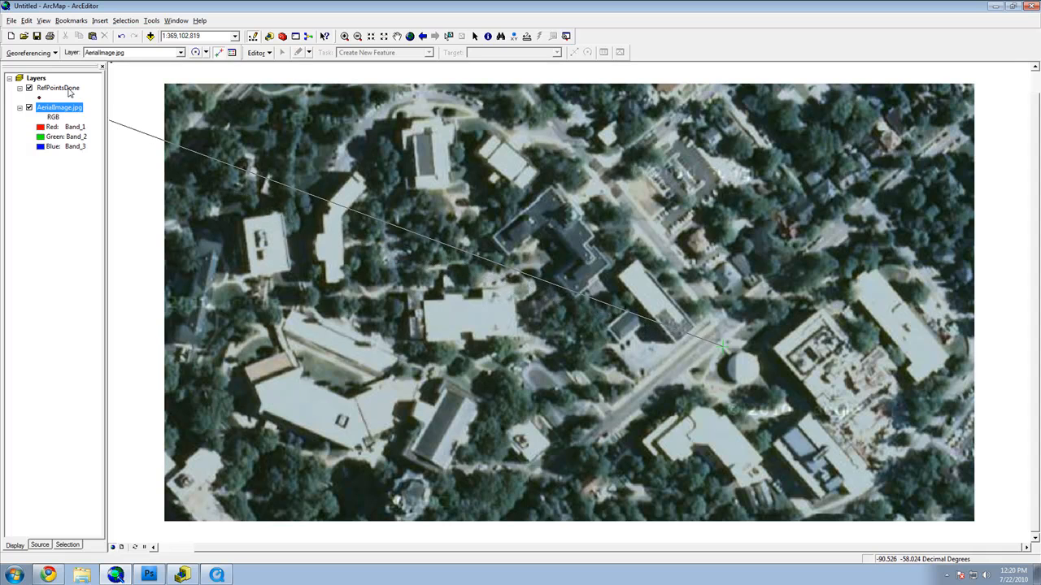
# Step: Zoom to the RefPointsDone layer to place control-point links
pyautogui.rightClick(61, 87)
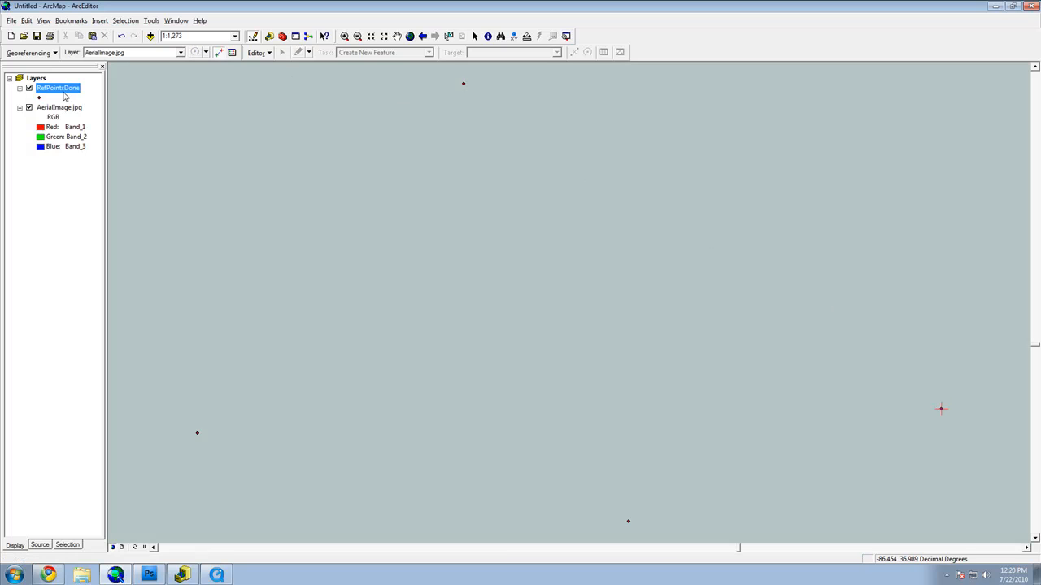
pyautogui.click(59, 107)
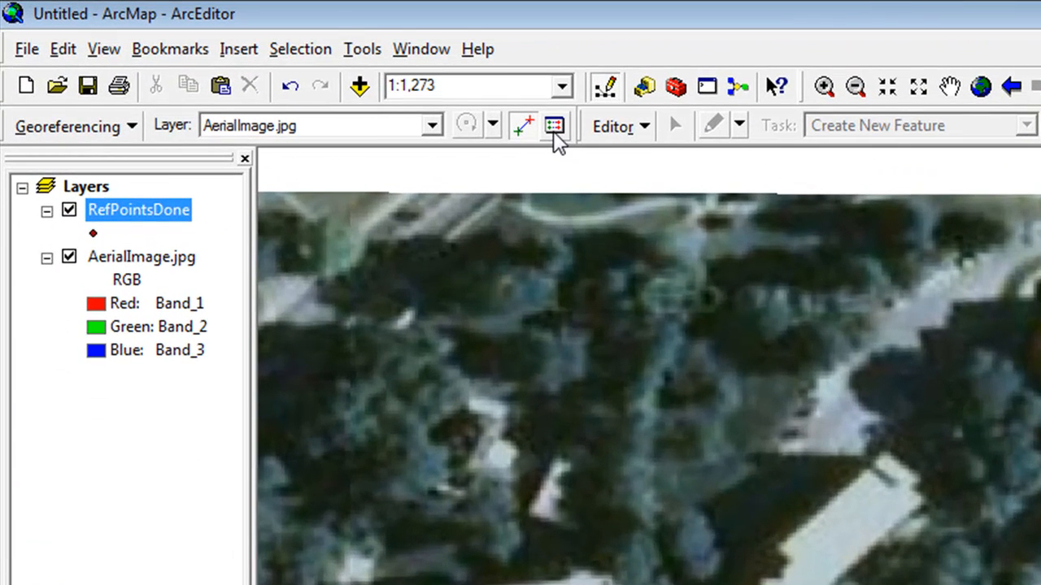
pyautogui.moveTo(555, 125)
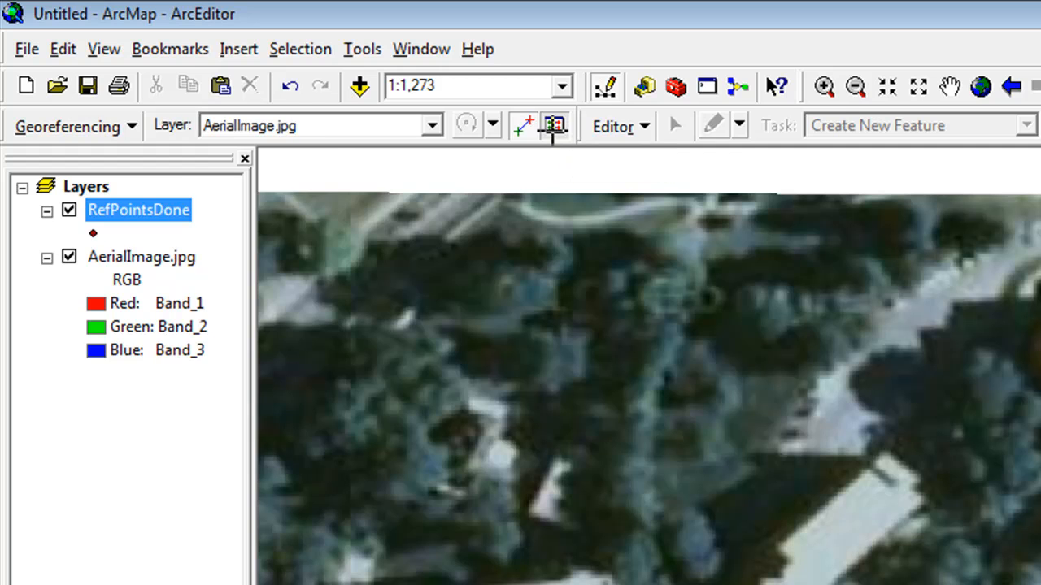
# Step: Review the four links (RMS 0.00001) and run Update Georeferencing on AerialImage.jpg
pyautogui.click(554, 126)
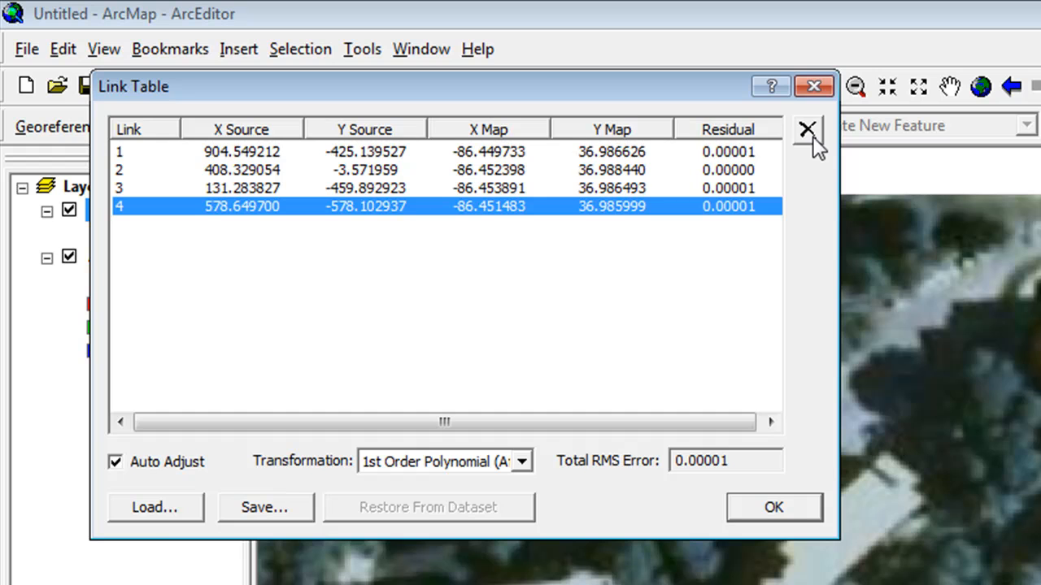
pyautogui.click(807, 130)
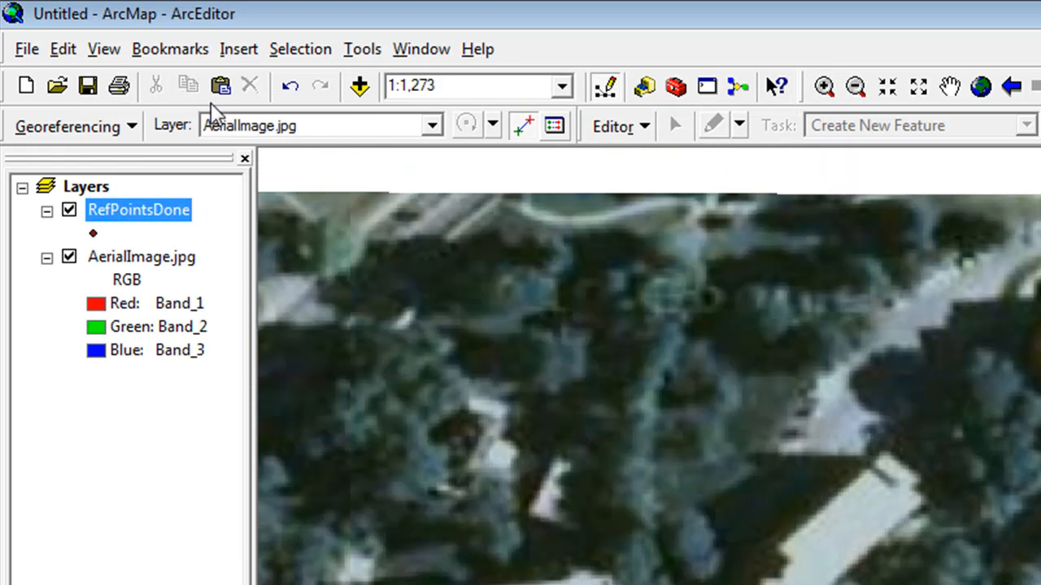
pyautogui.click(74, 127)
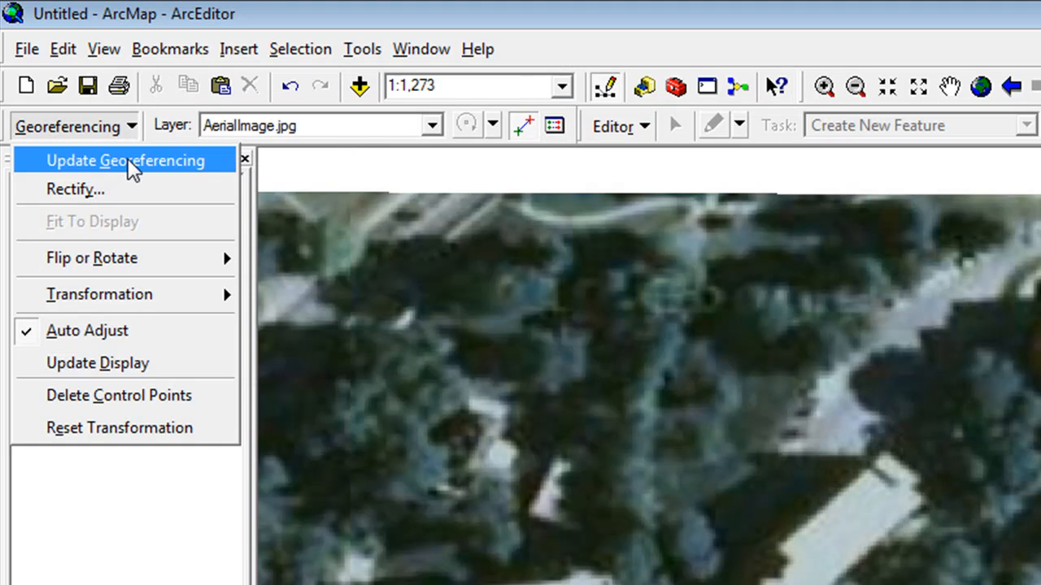
pyautogui.click(125, 160)
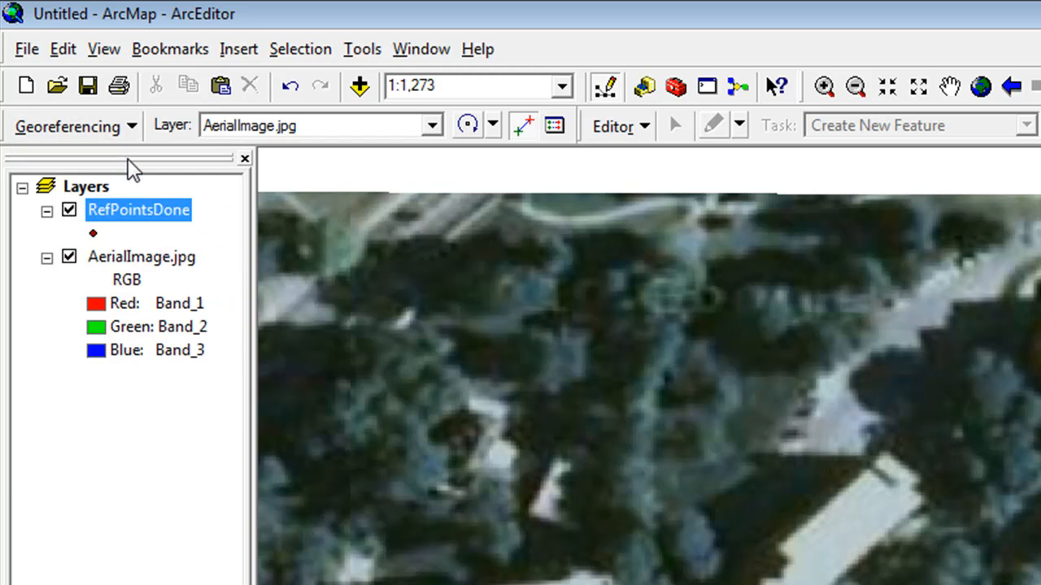
pyautogui.moveTo(138, 185)
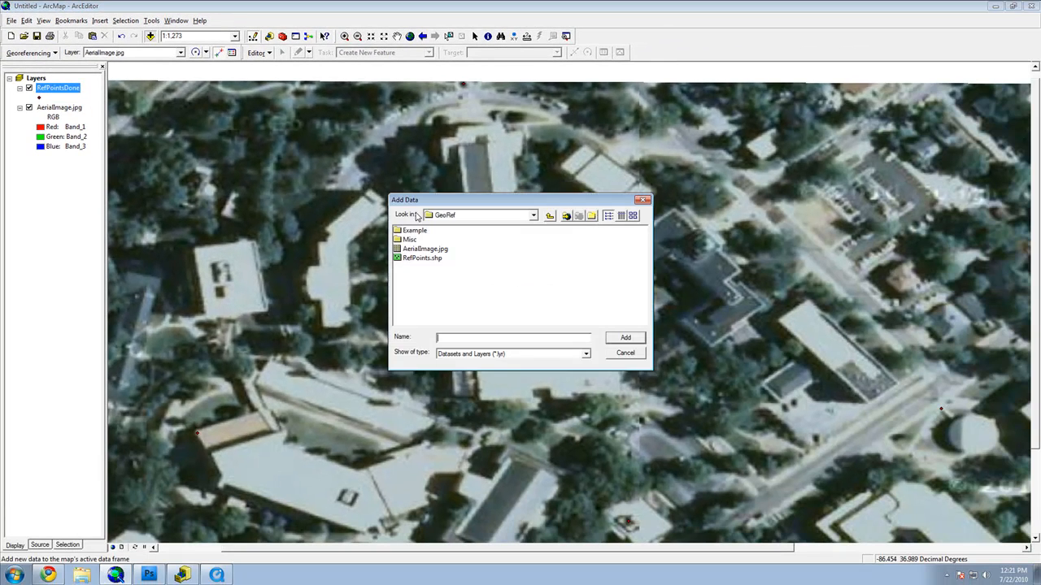
# Step: Add the Buildings polygon layer over the campus photo, then switch to the Chrome window
pyautogui.click(626, 337)
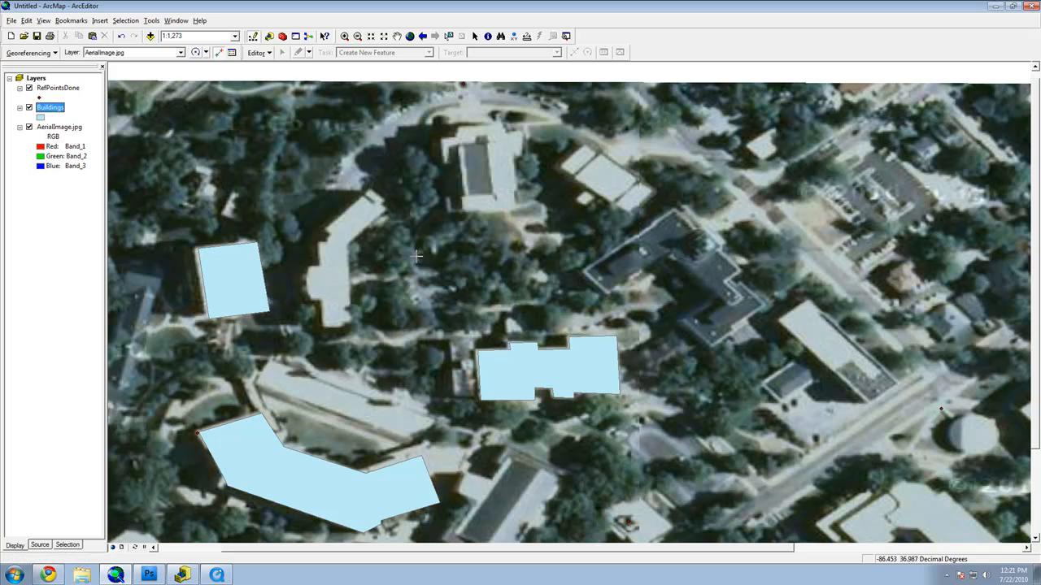
pyautogui.moveTo(408, 268)
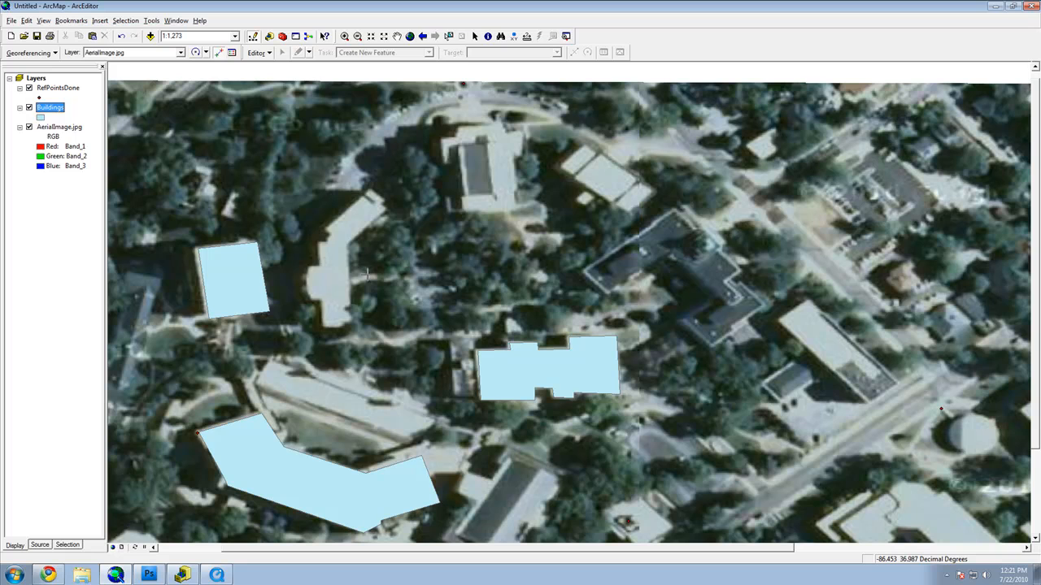
pyautogui.moveTo(240, 325)
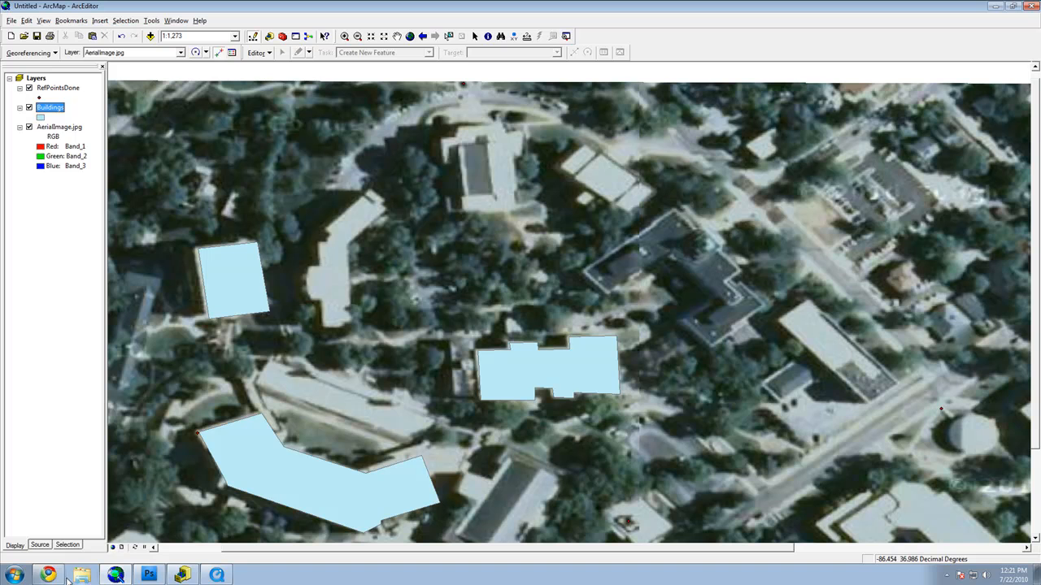
pyautogui.click(47, 574)
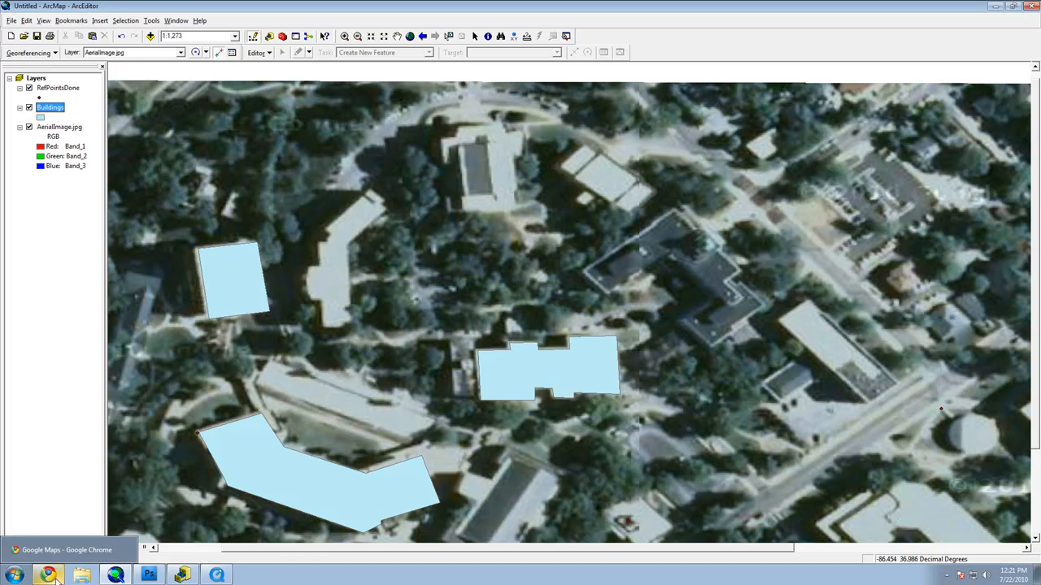
pyautogui.moveTo(64, 557)
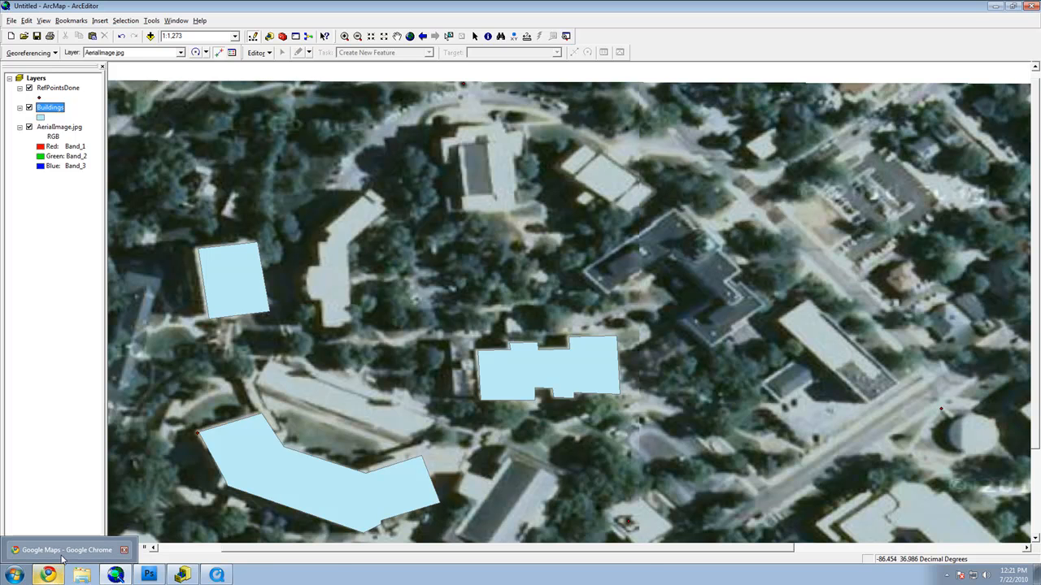